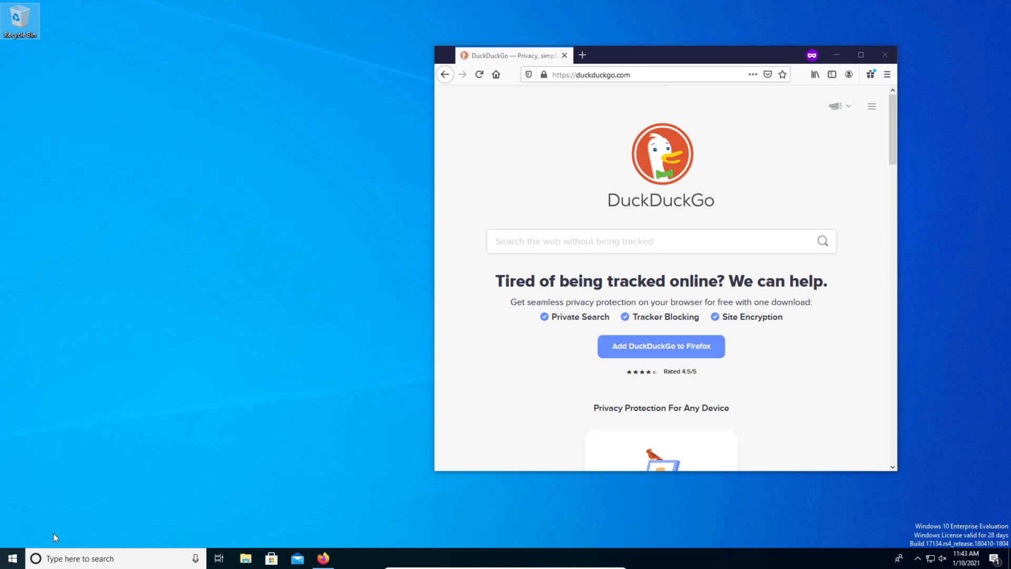
Launch Snipping Tool and snip a rectangle around the DuckDuckGo browser window and surrounding desktop
click(77, 558)
text(snipping tool)
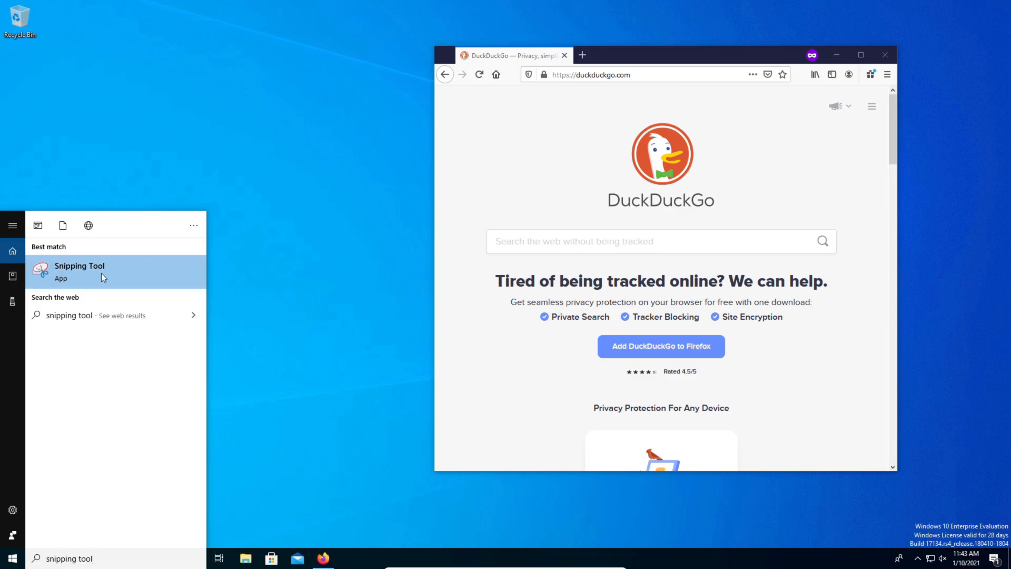
mouse_move(98, 282)
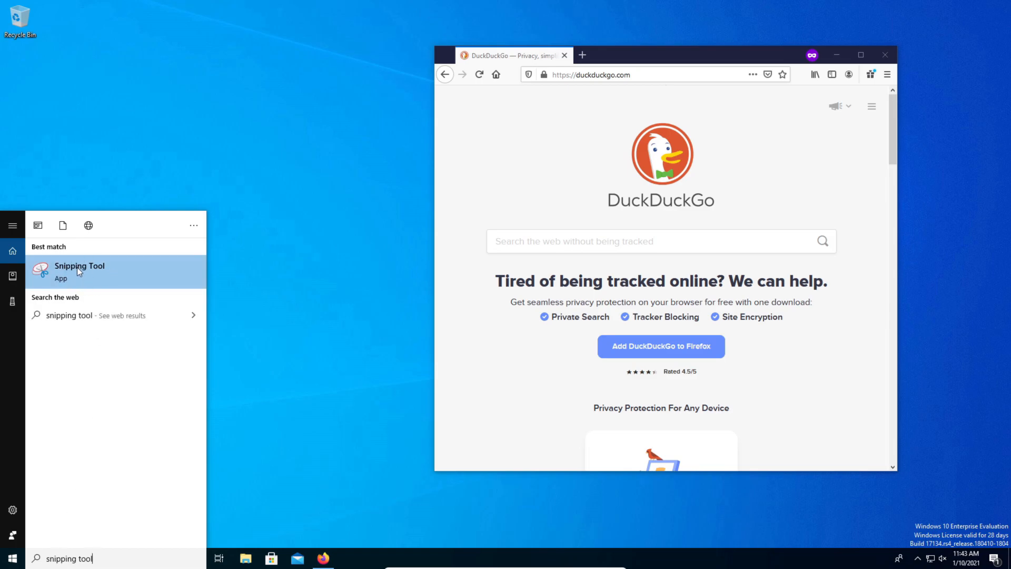
click(79, 271)
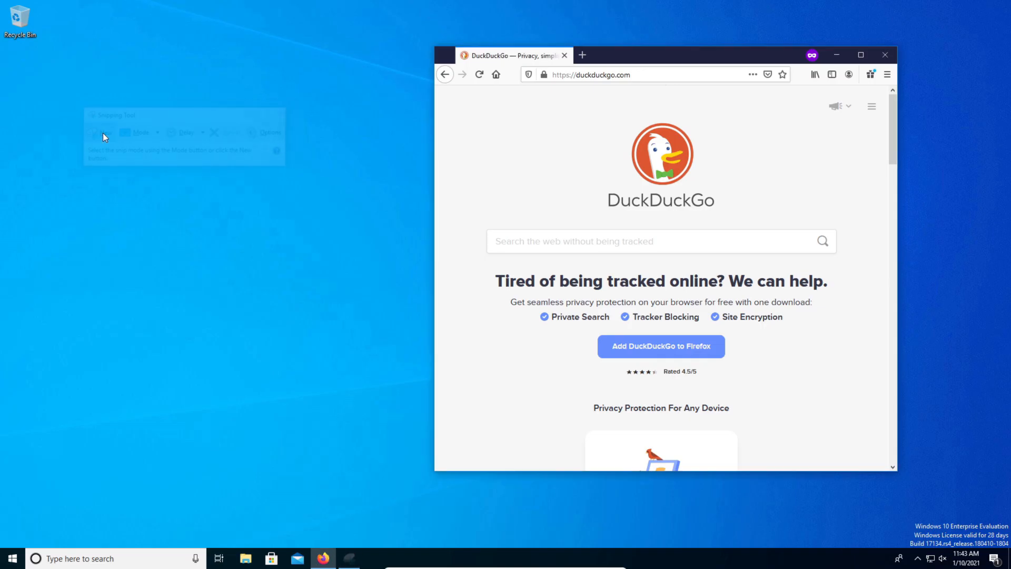
click(95, 133)
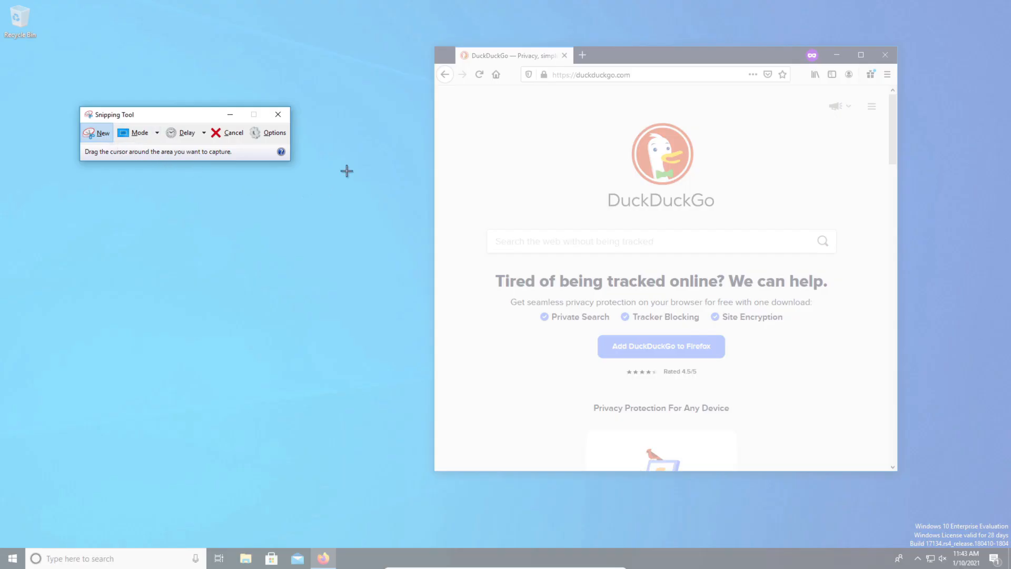
mouse_move(338, 114)
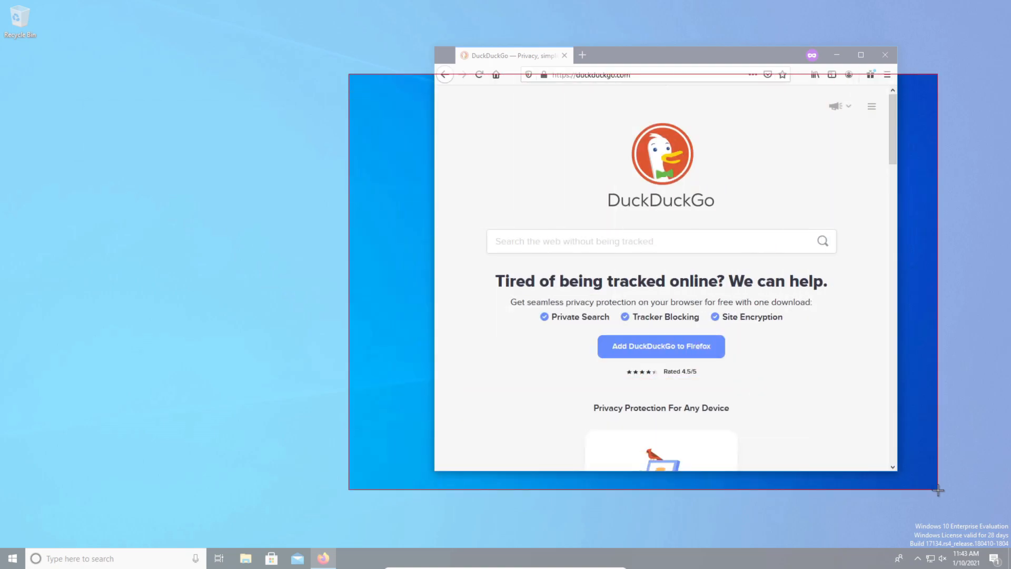
click(348, 558)
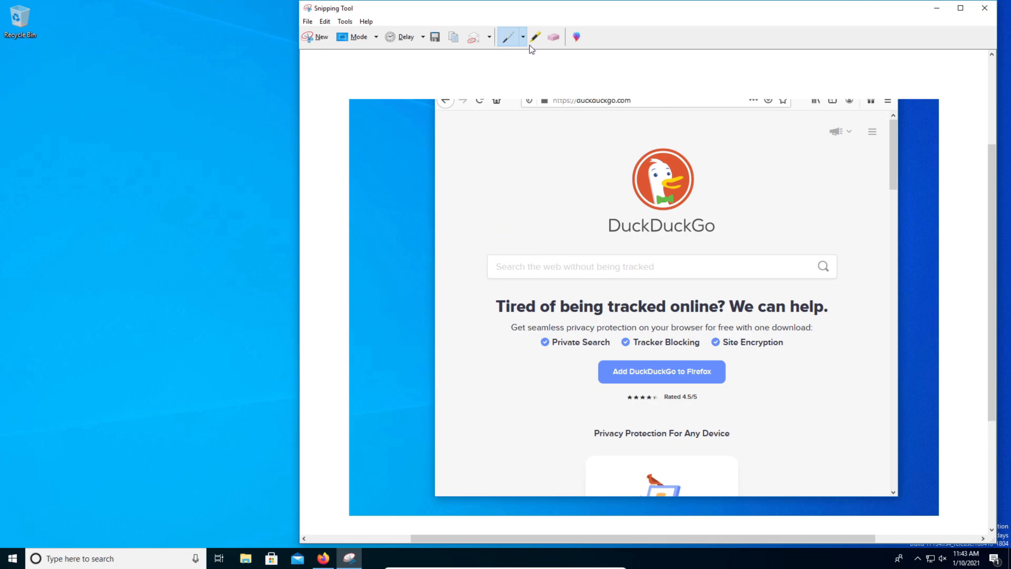
Erase the circle around the Firefox button and highlight the star rating line in yellow
click(535, 37)
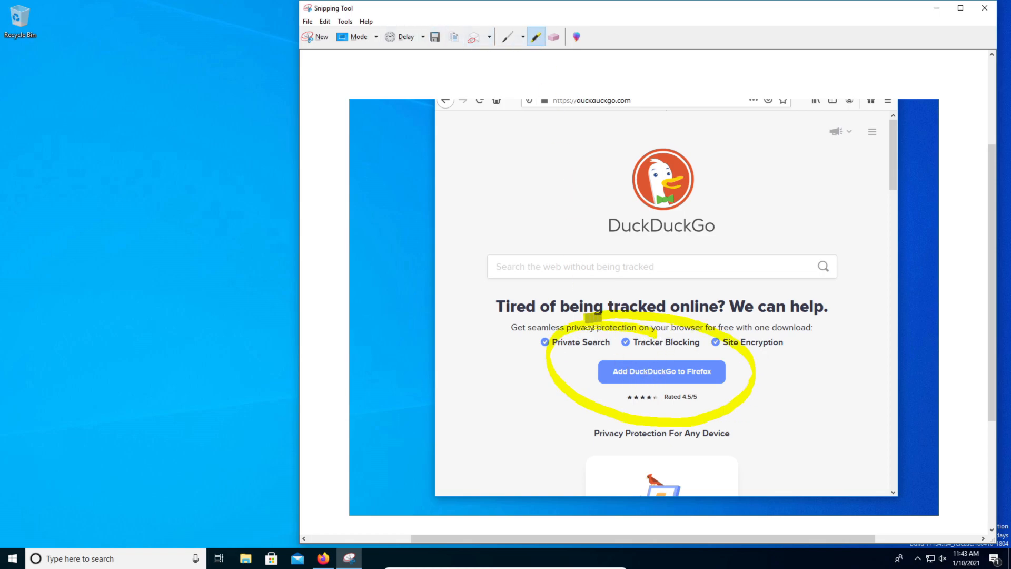
click(523, 37)
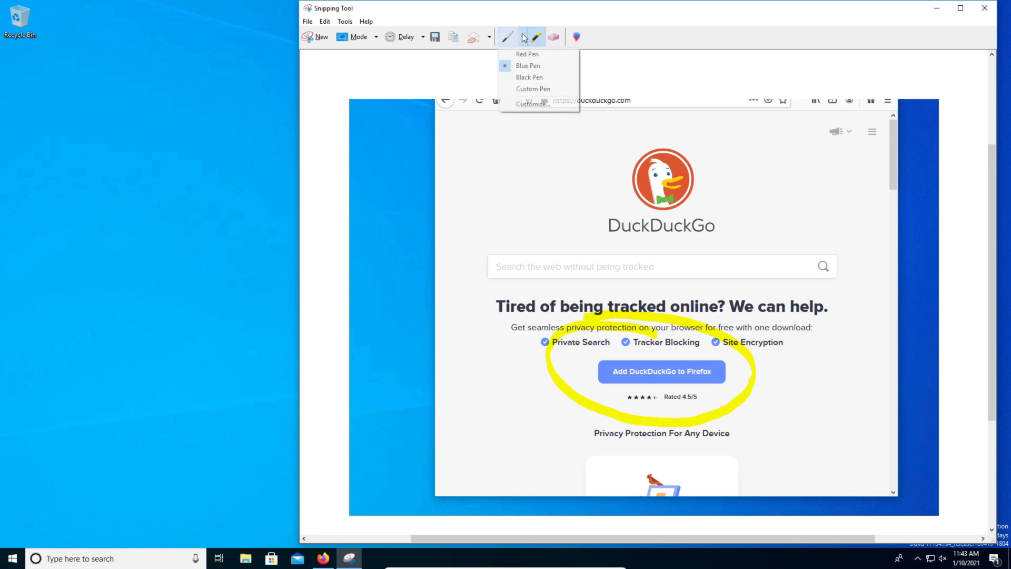
mouse_move(529, 77)
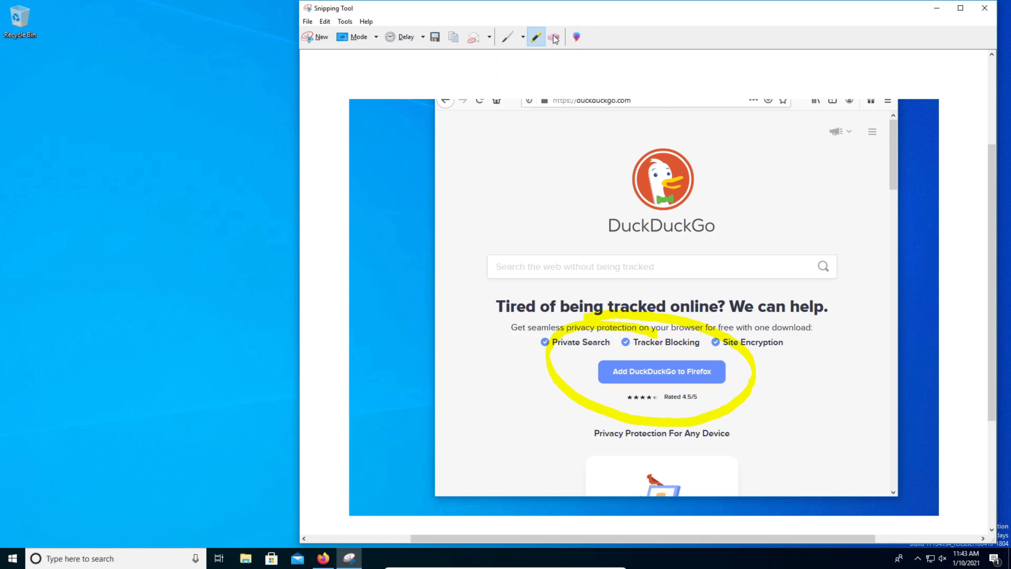
click(554, 37)
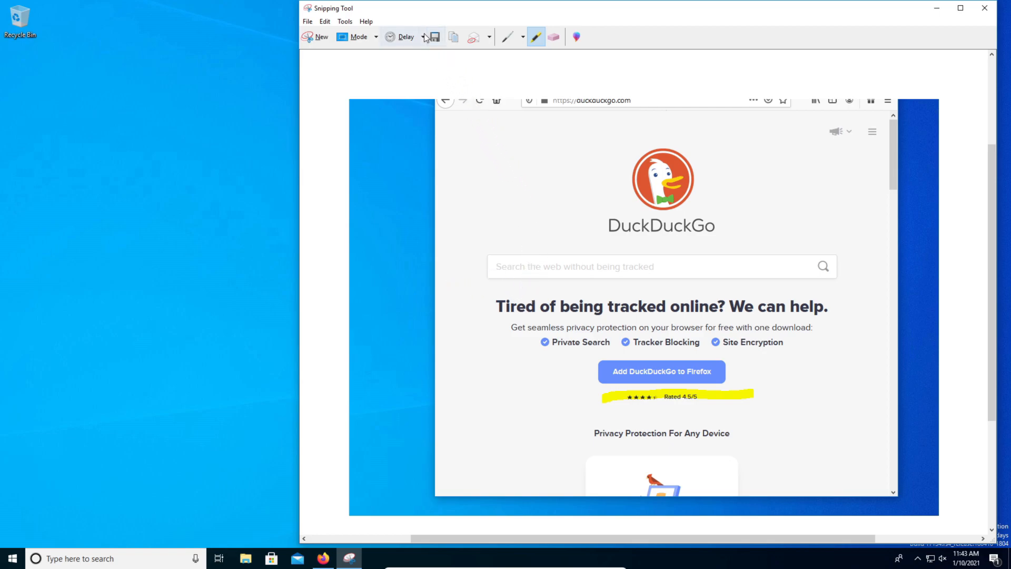
click(433, 37)
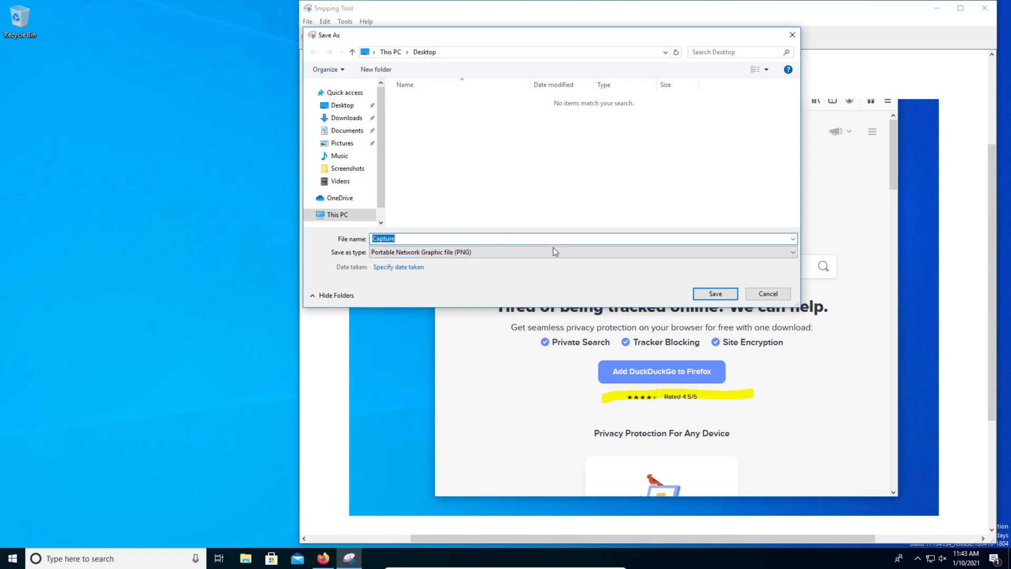
Save the snip as Capture PNG on the Desktop, then preview it in Photos
click(715, 294)
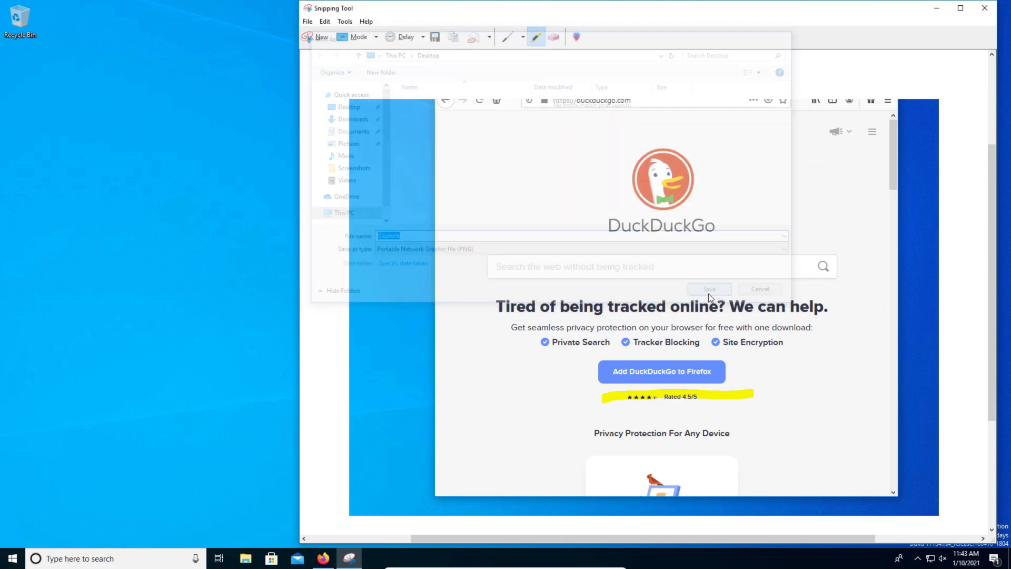
click(708, 288)
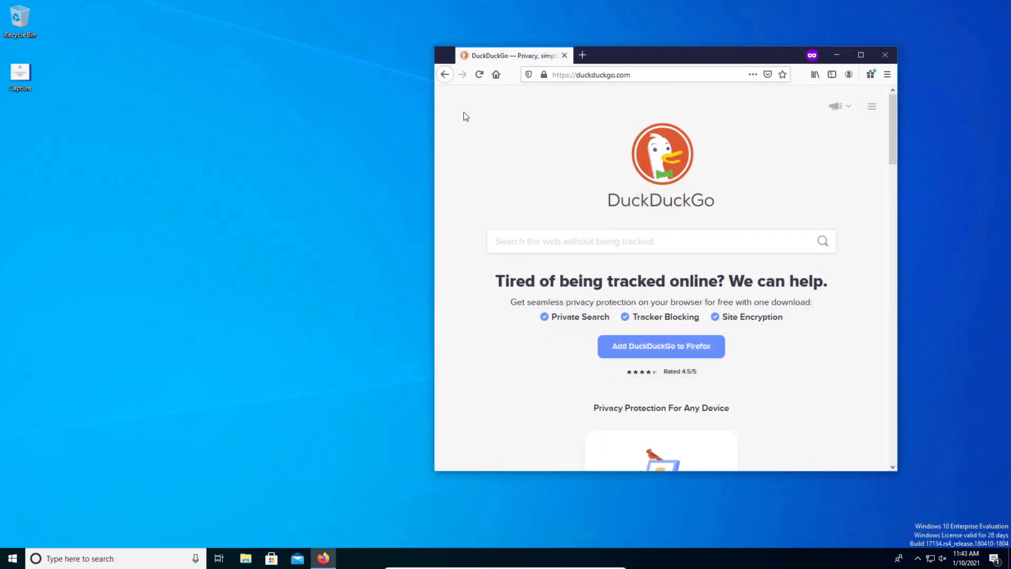
drag(20, 78, 180, 126)
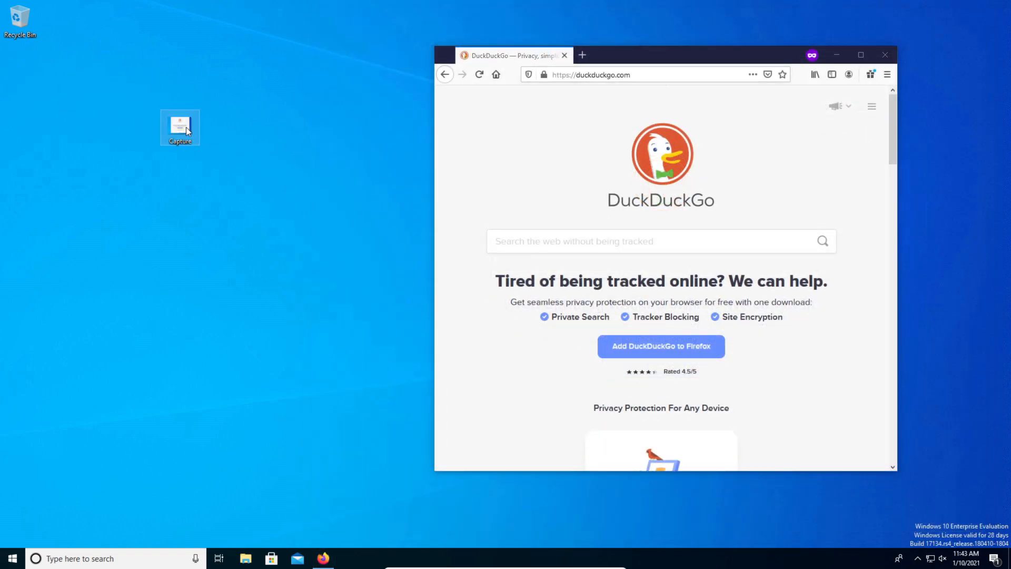
double_click(180, 127)
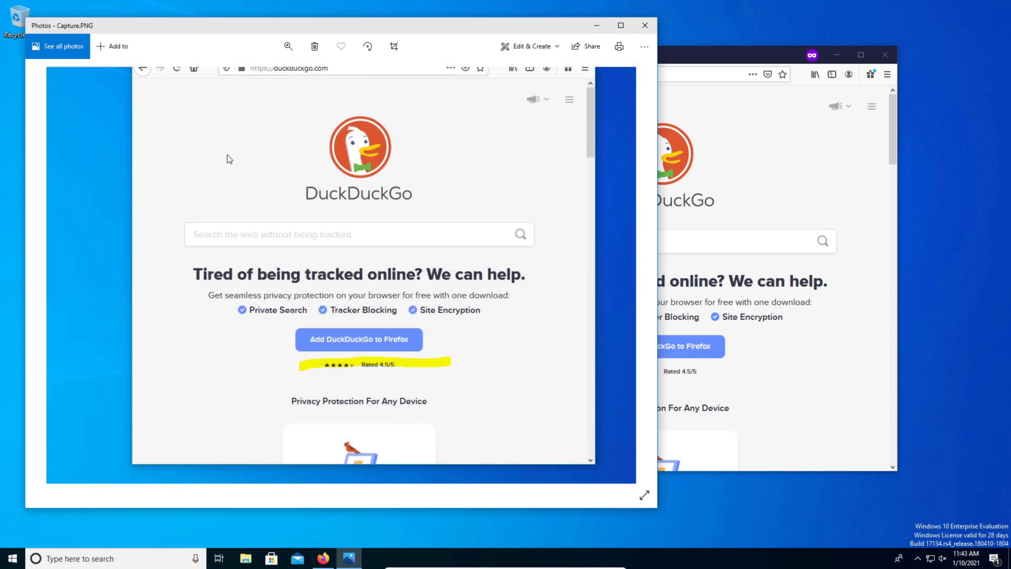
click(644, 25)
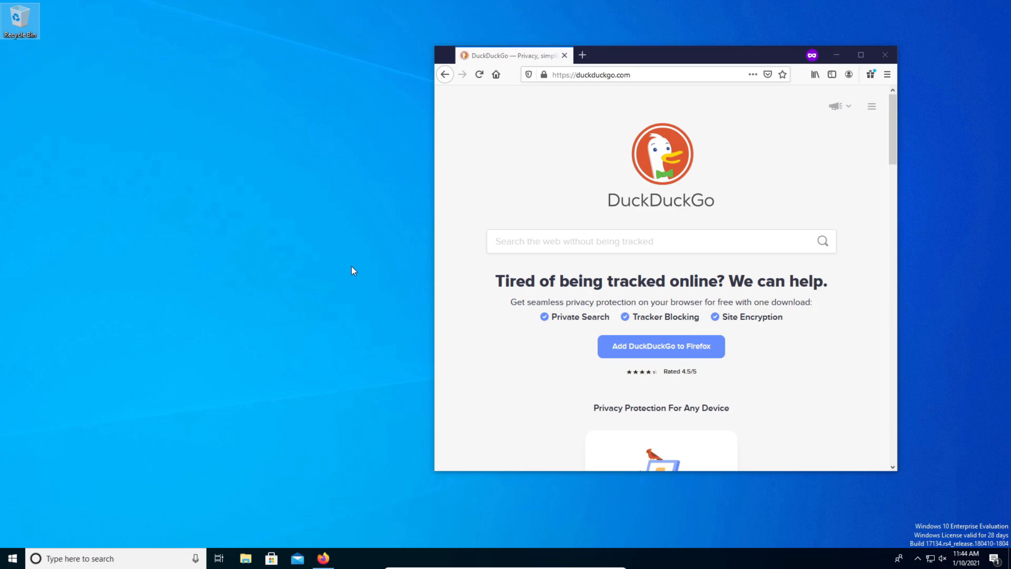
Open Paint and paste the full-screen desktop capture onto a 1920×1080 canvas
click(12, 558)
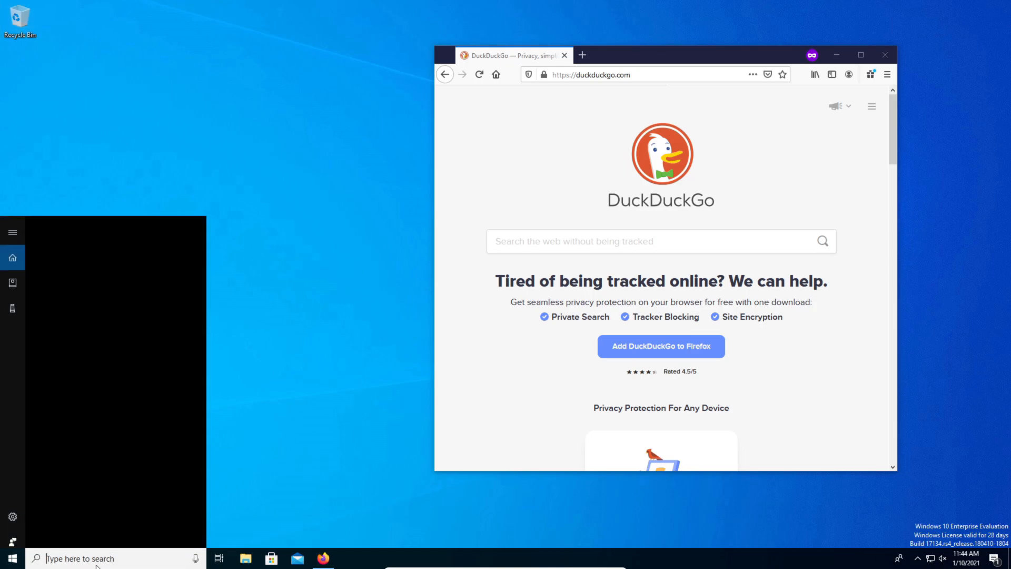
text(paint)
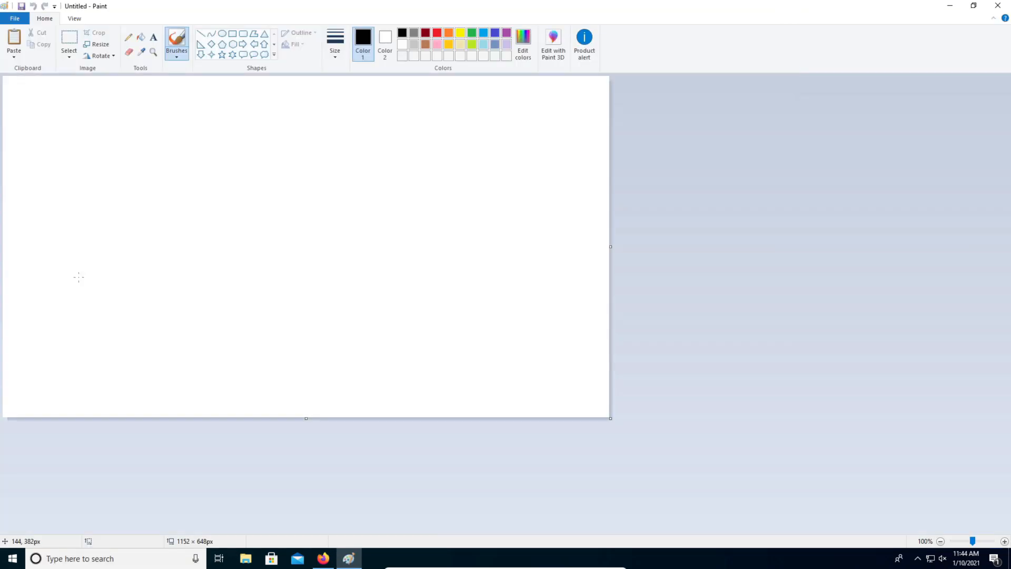
key(ctrl+v)
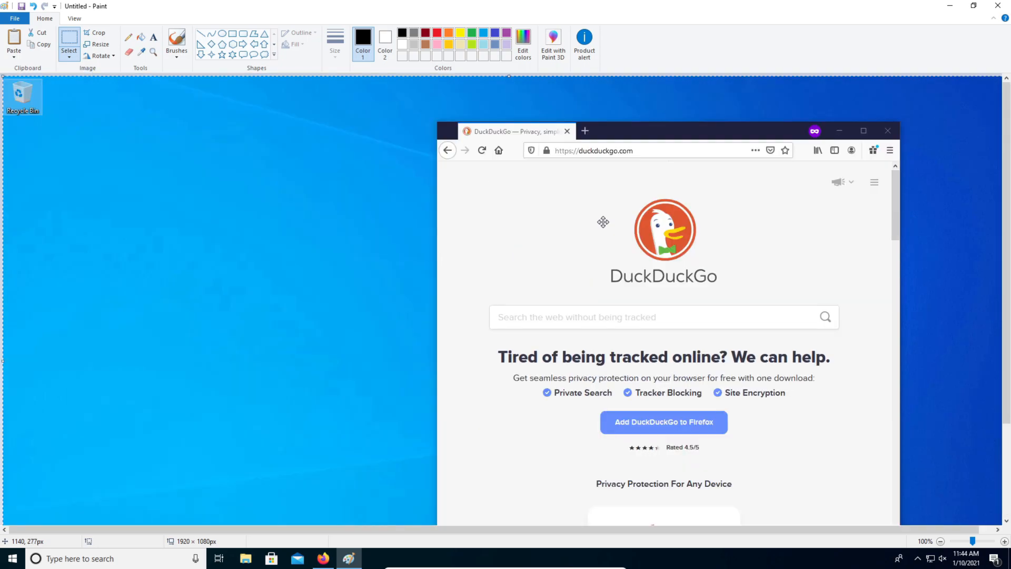
mouse_move(509, 162)
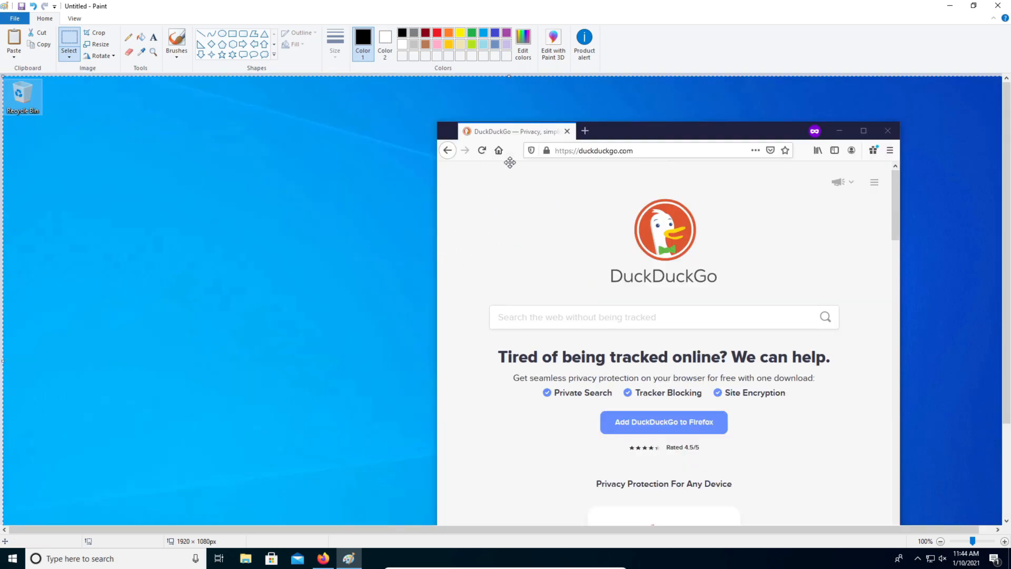
mouse_move(376, 244)
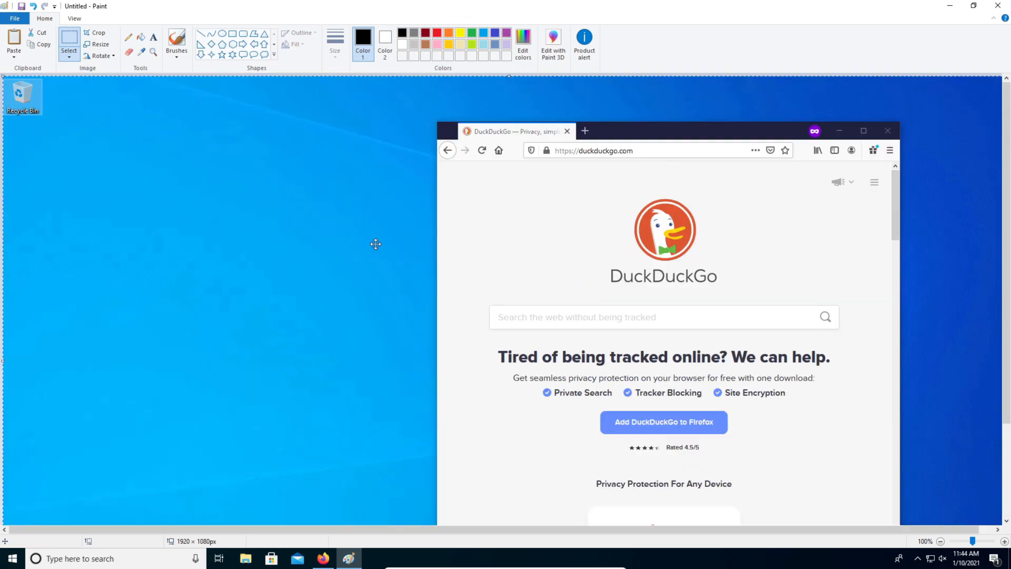
mouse_move(486, 247)
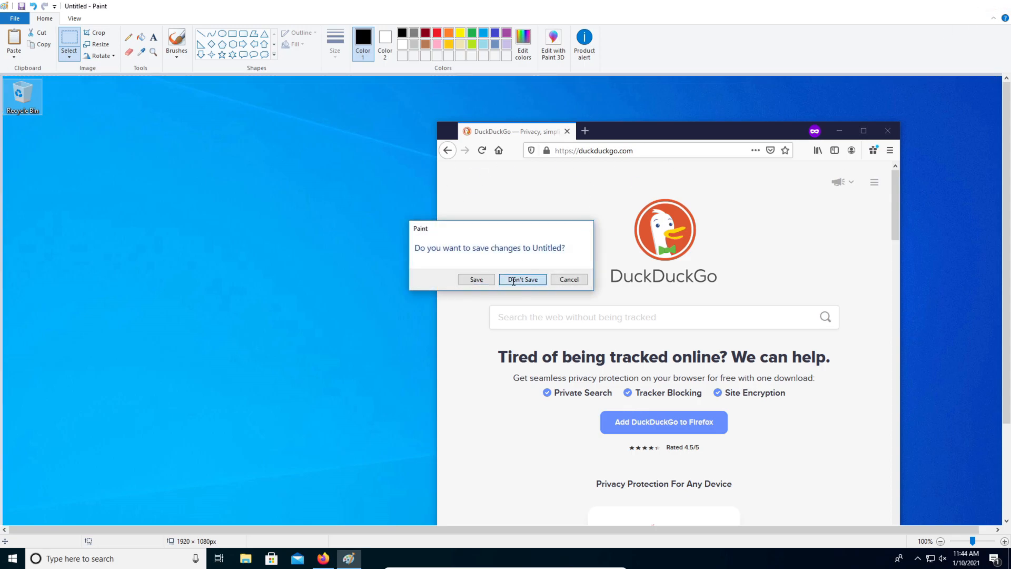
Discard the desktop capture and paste an Alt+Print Screen browser-window capture into new Paint
click(522, 279)
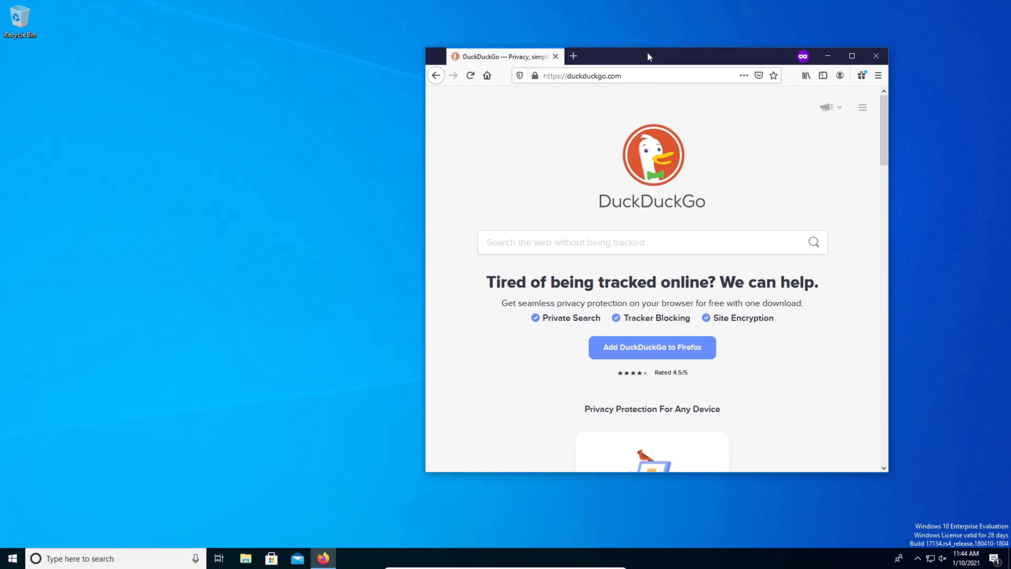
key(alt+printscreen)
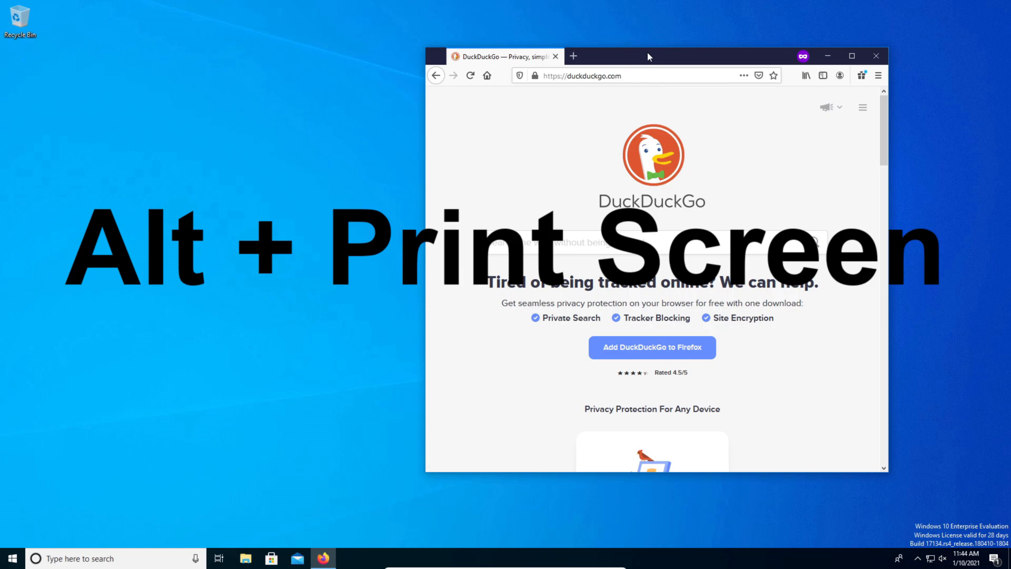
key(alt+printscreen)
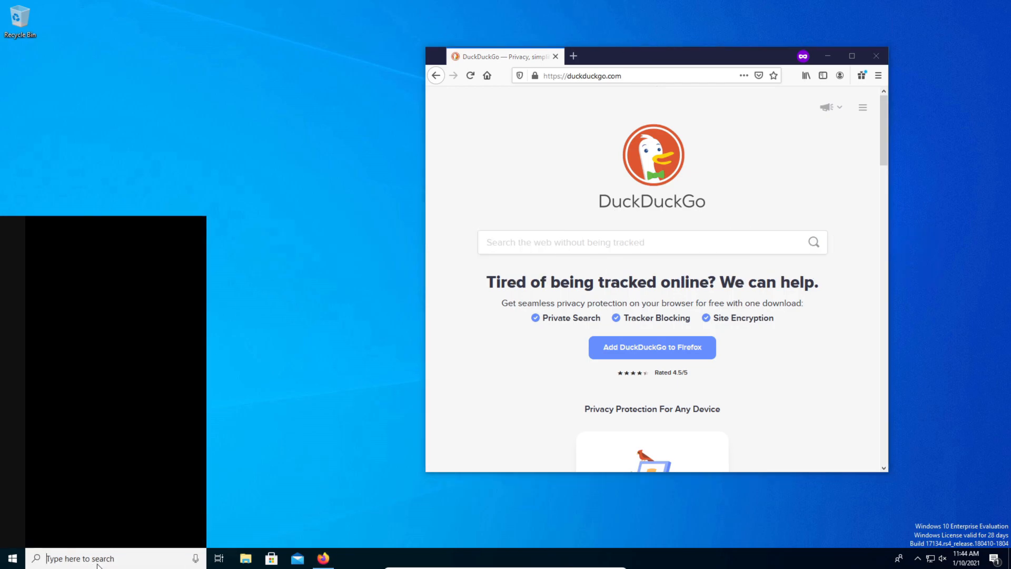
text(paint)
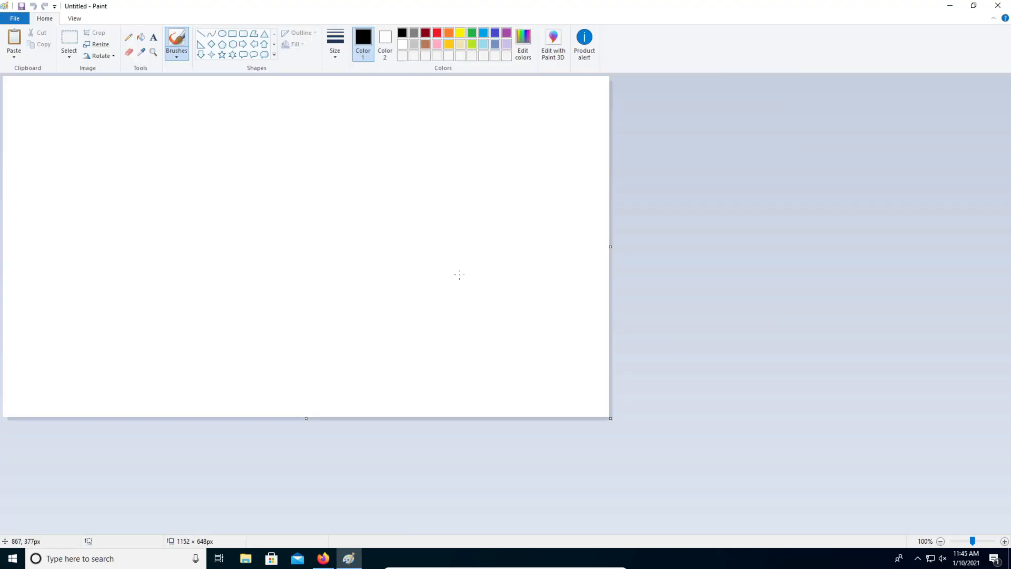
mouse_move(453, 276)
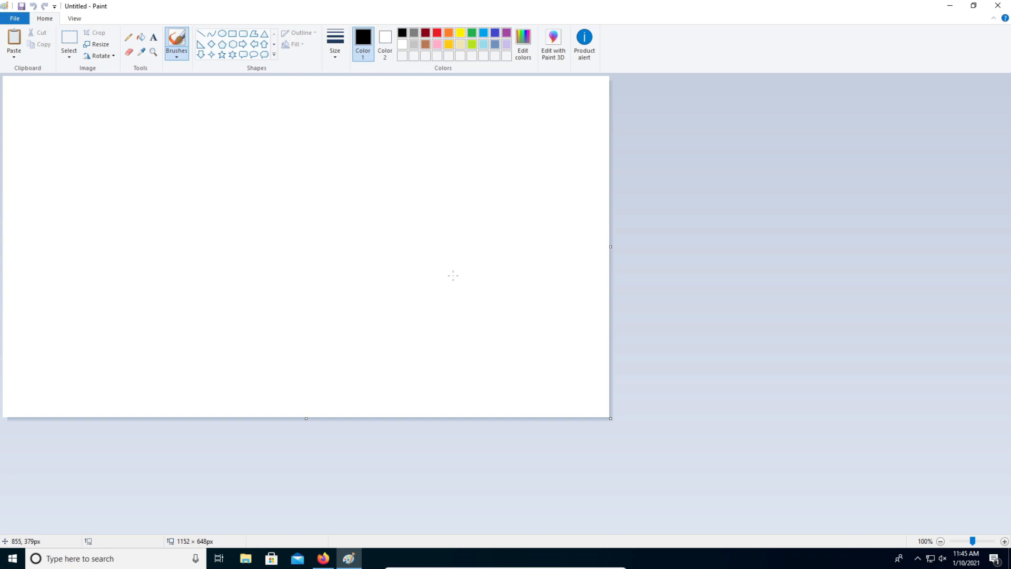
click(322, 559)
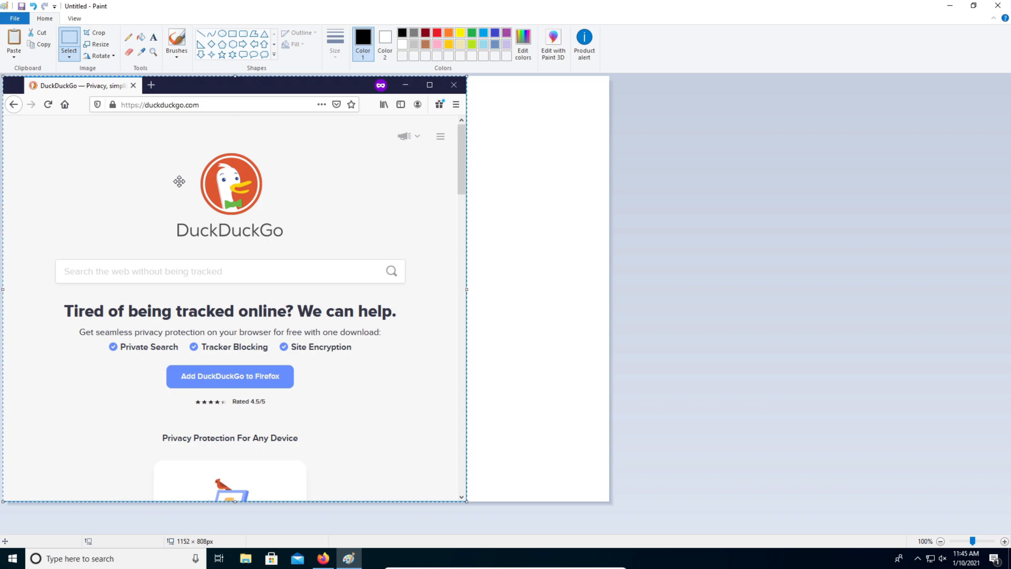
mouse_move(208, 175)
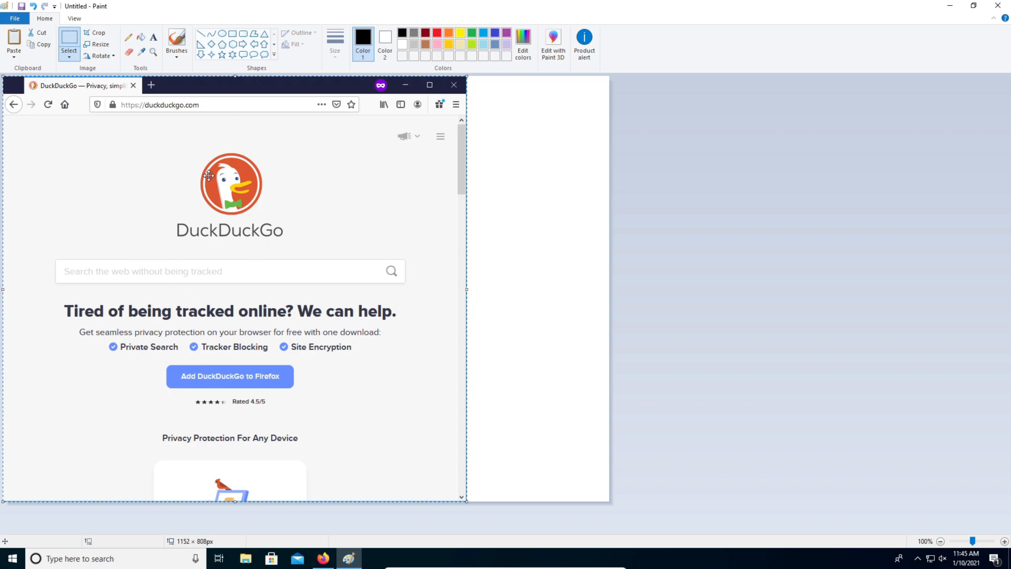
mouse_move(390, 224)
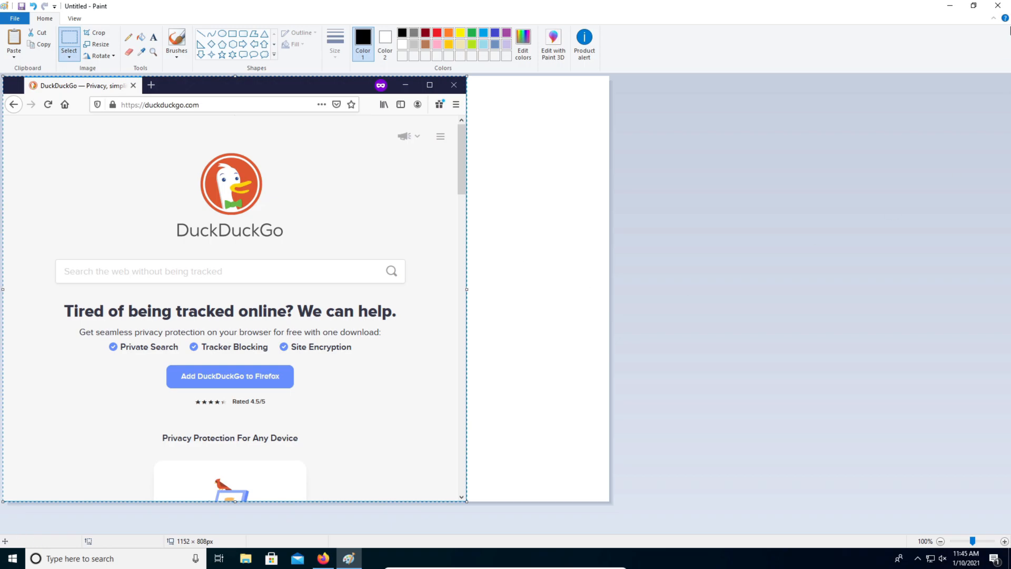
click(997, 5)
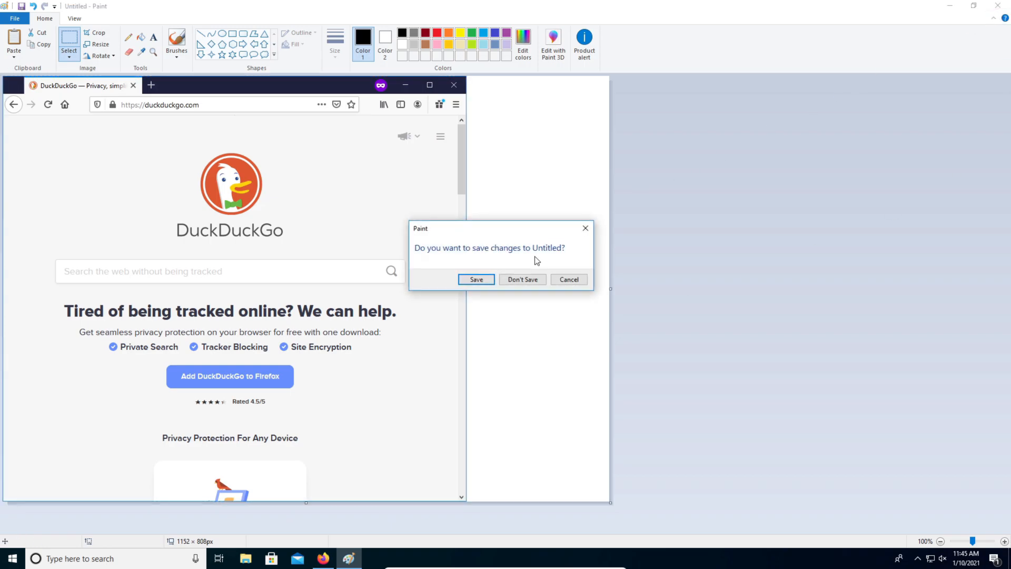
Close Paint without saving and open Screenshot (5) from the Screenshots folder
click(523, 279)
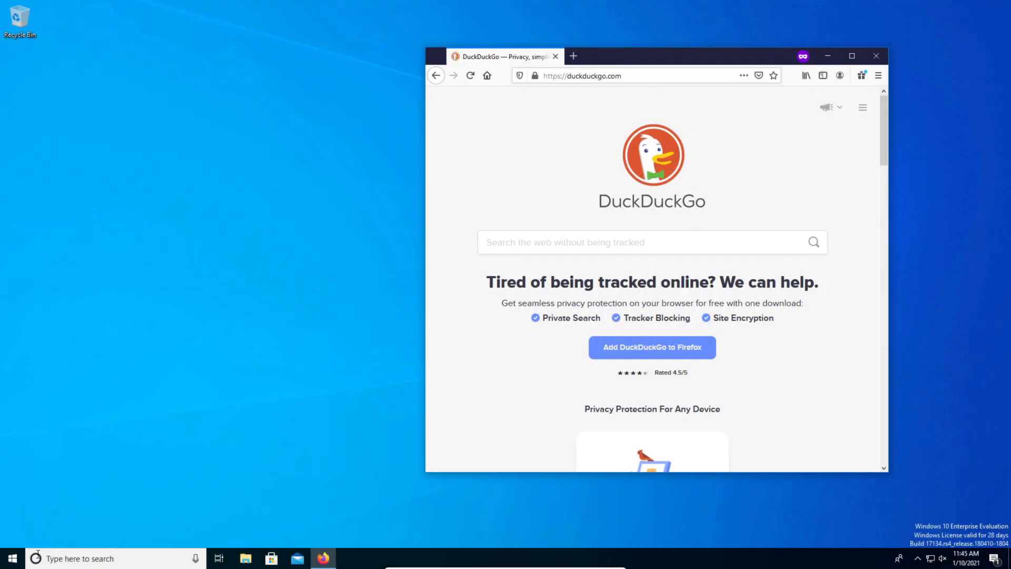
click(77, 558)
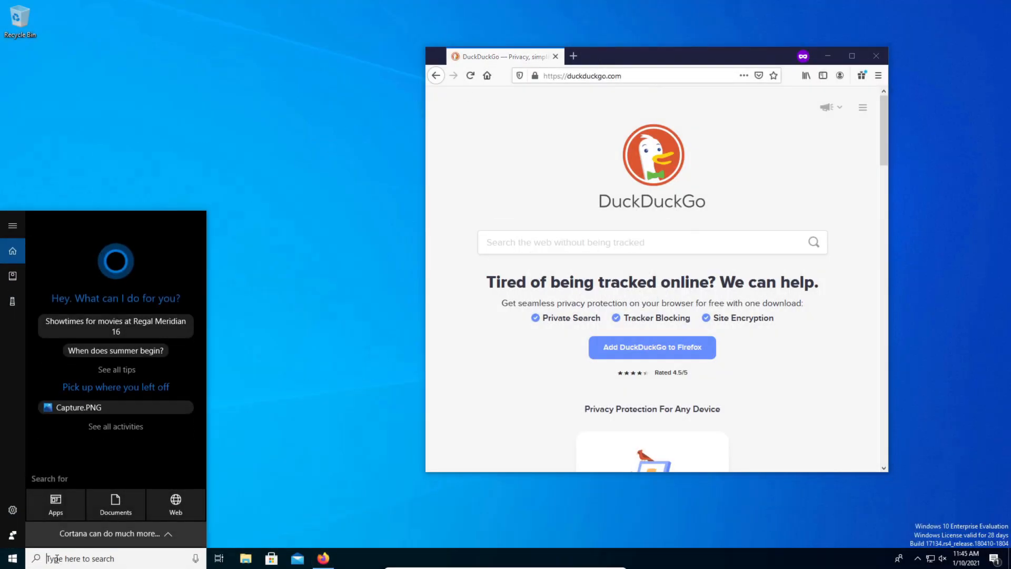
text(screenshot)
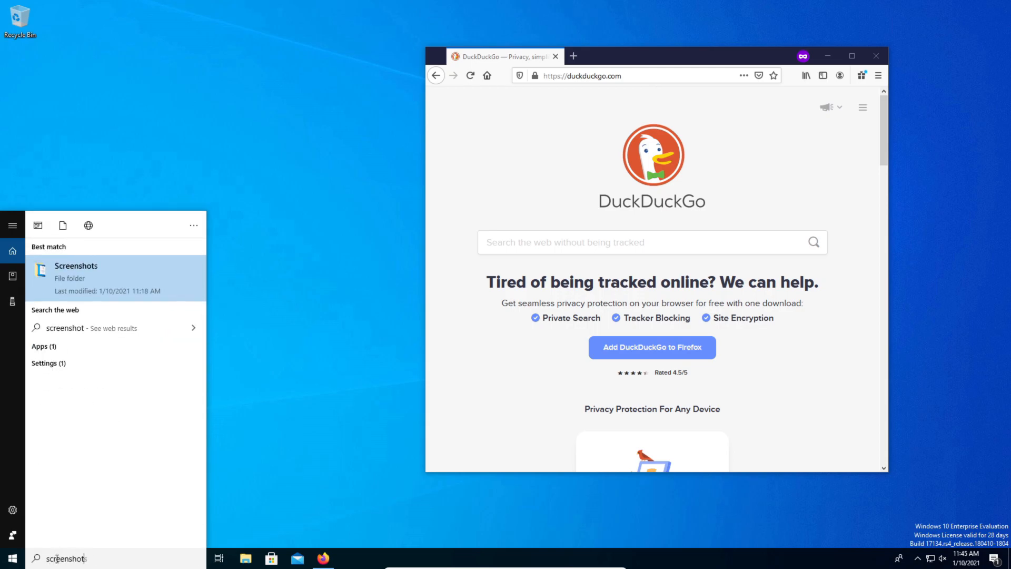
text(s)
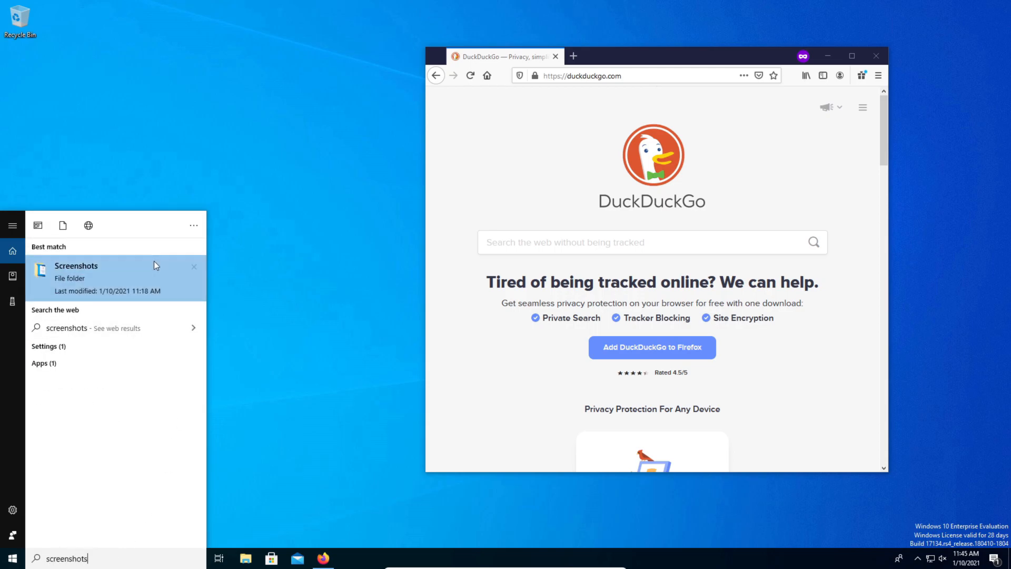
mouse_move(72, 287)
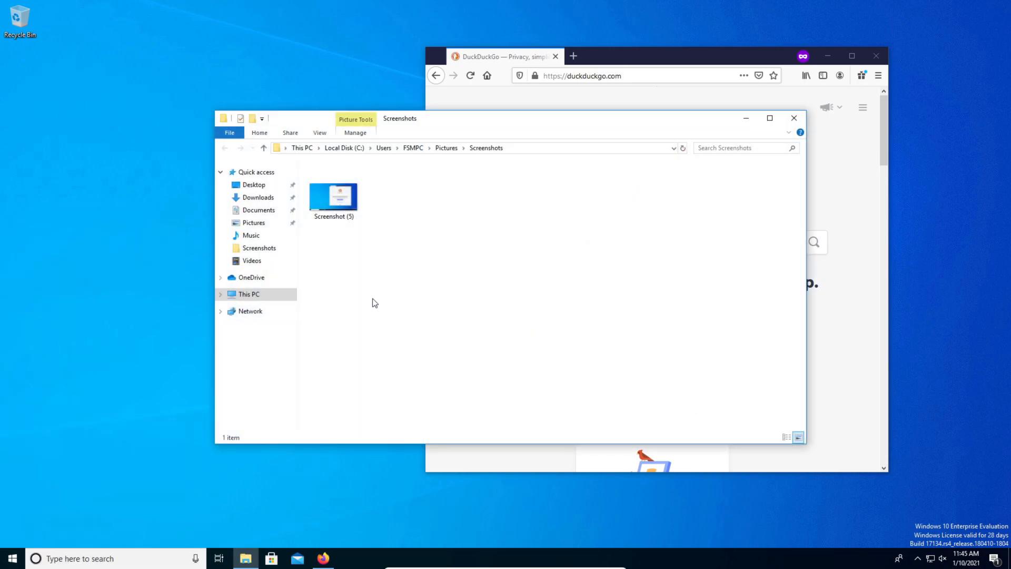
double_click(333, 196)
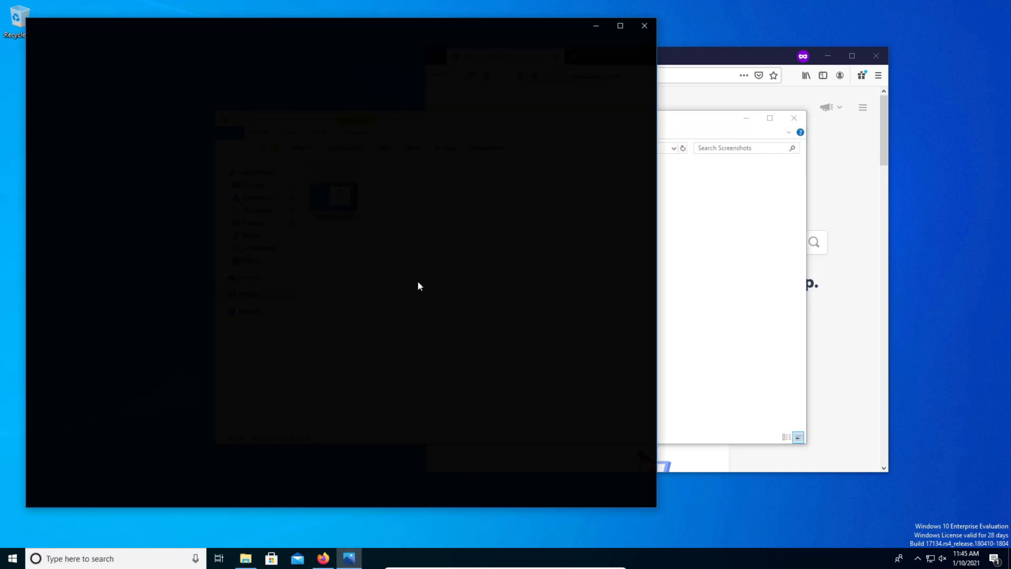